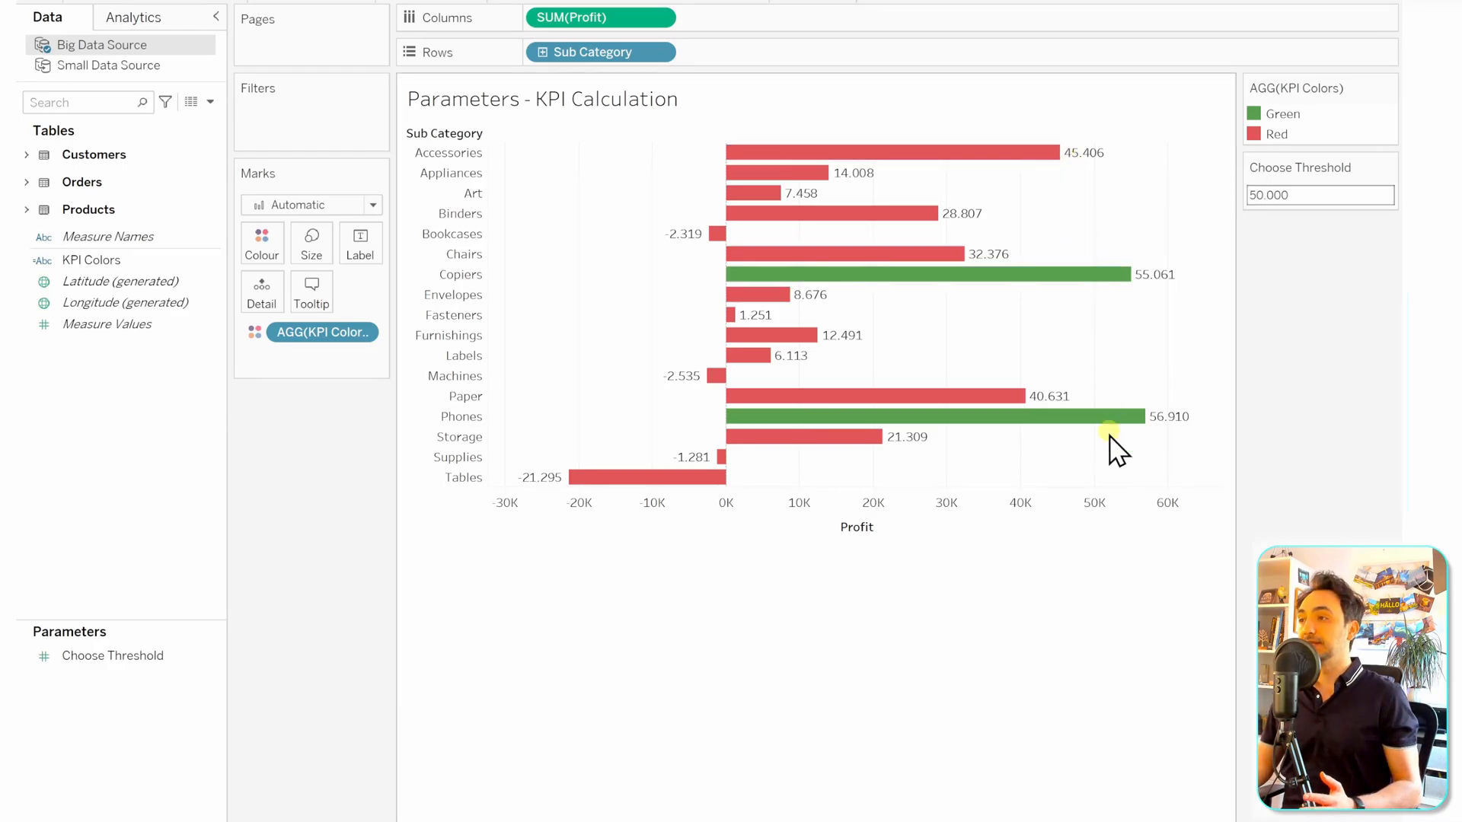
mouse_move(1072, 466)
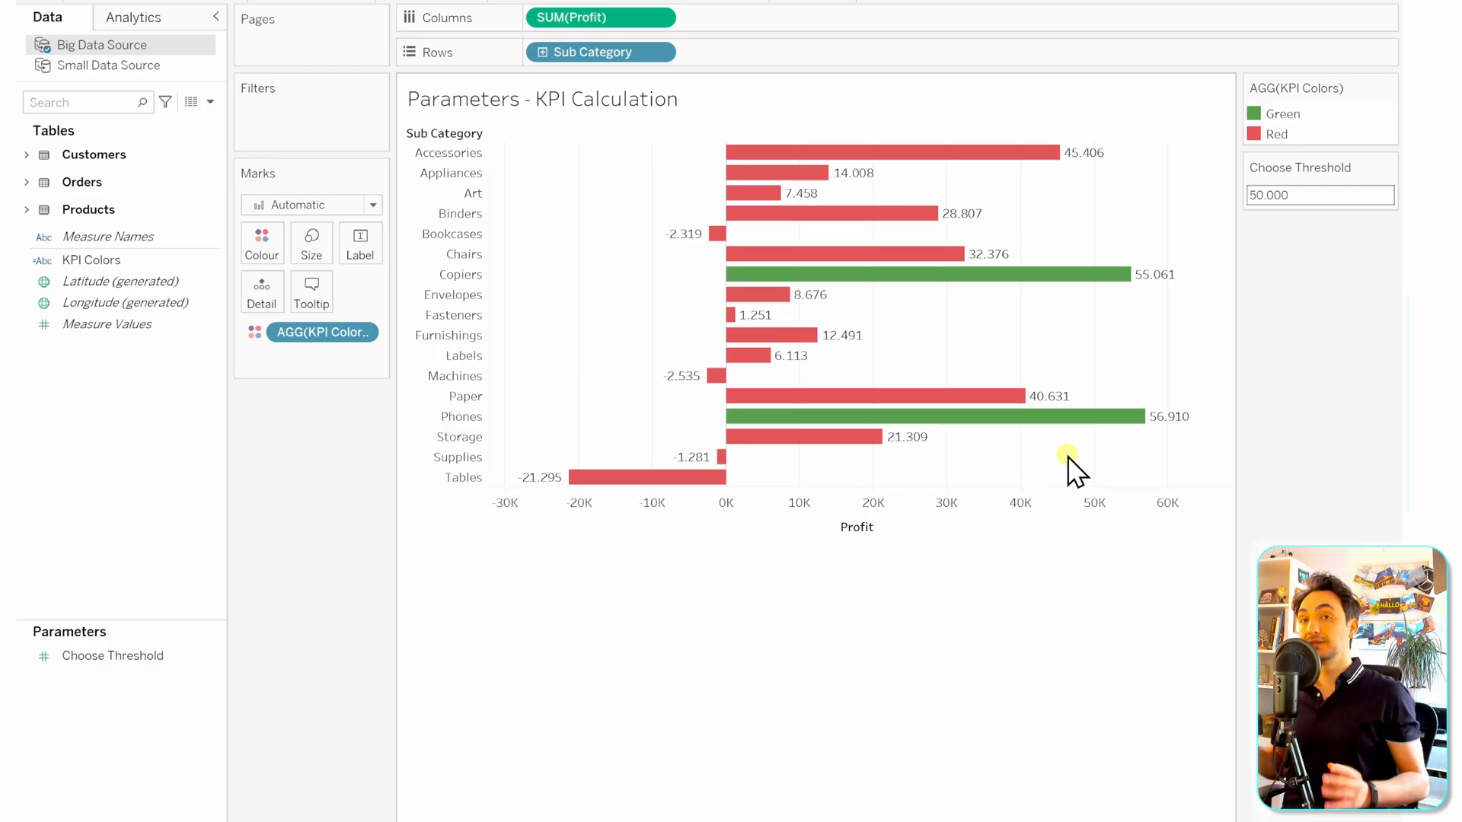
mouse_move(976, 489)
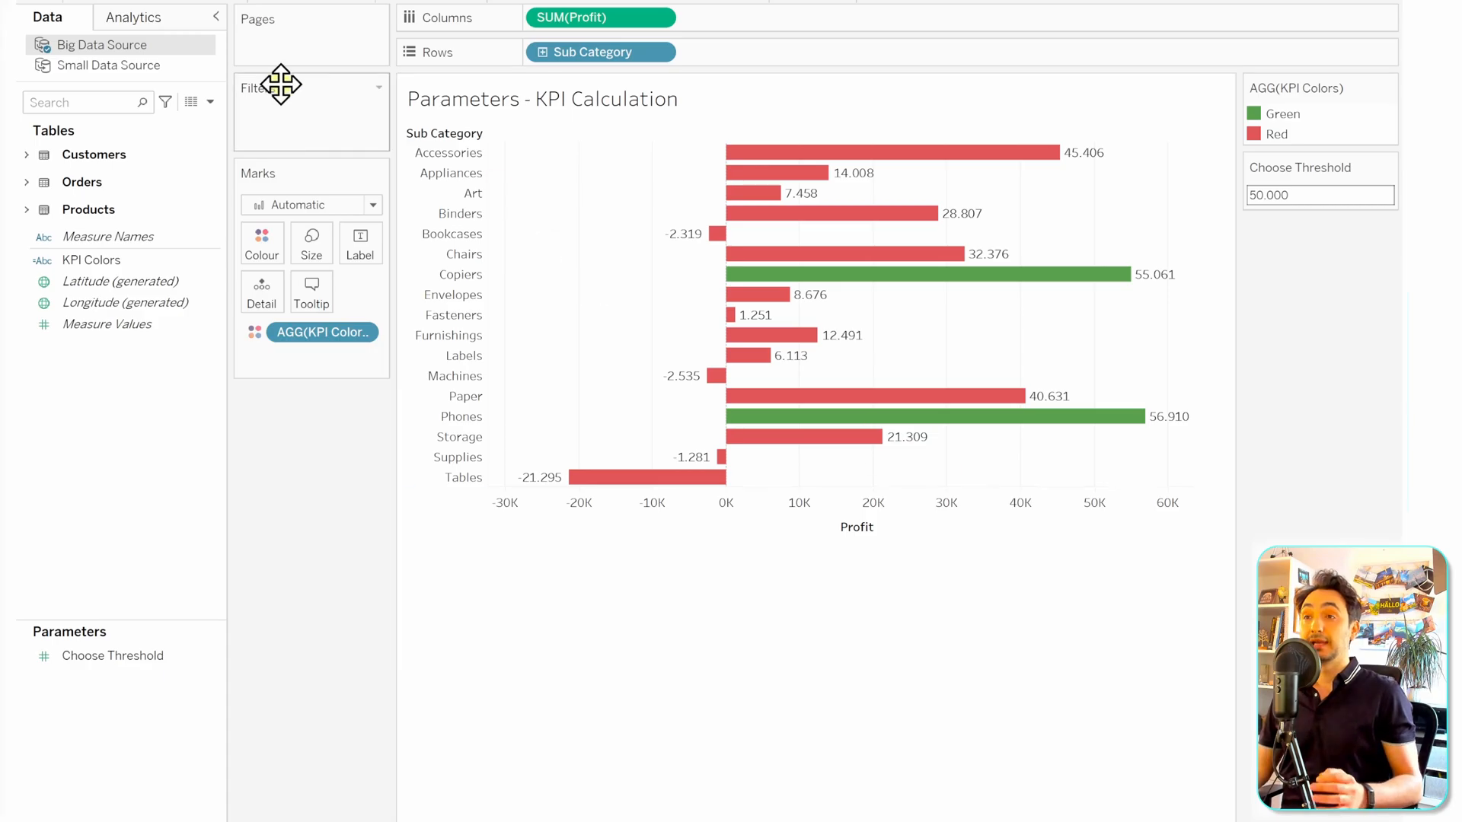
Step: Add a per-pane reference line on Profit from the Analytics pane
click(134, 16)
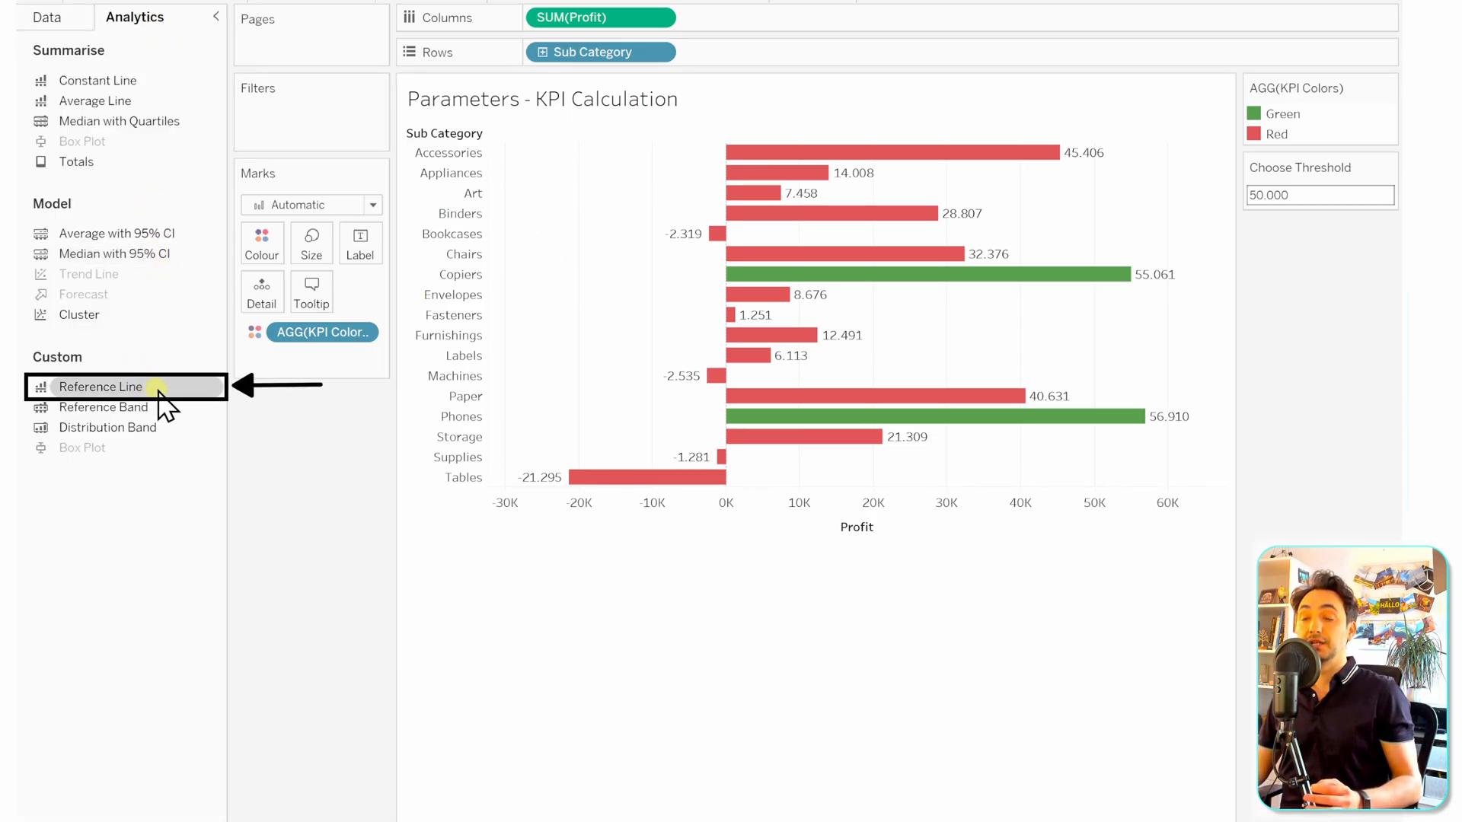
click(101, 387)
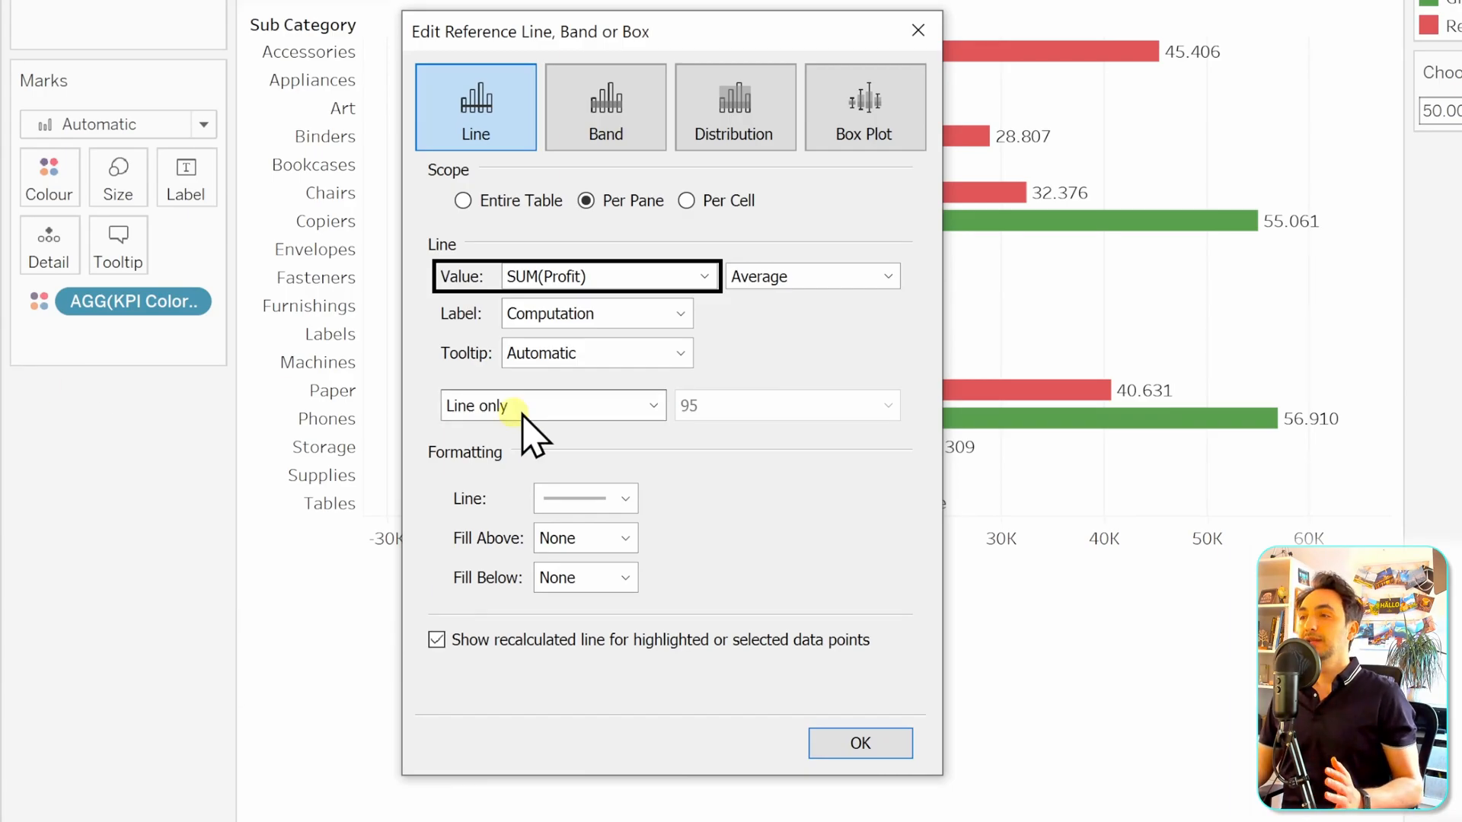
Step: Base the reference line on the Choose Threshold parameter and label it with its value (50.000)
click(702, 275)
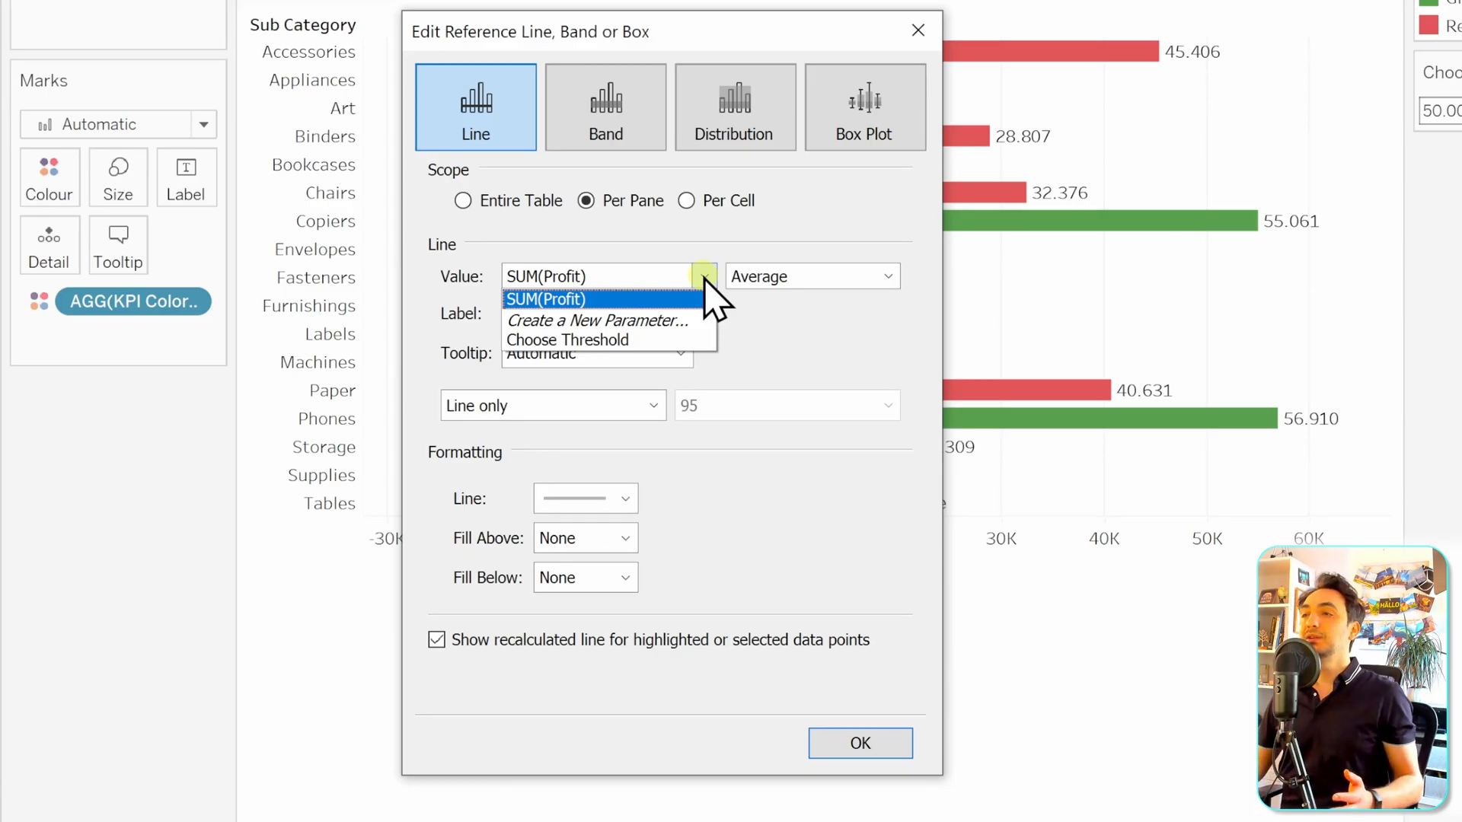
click(567, 340)
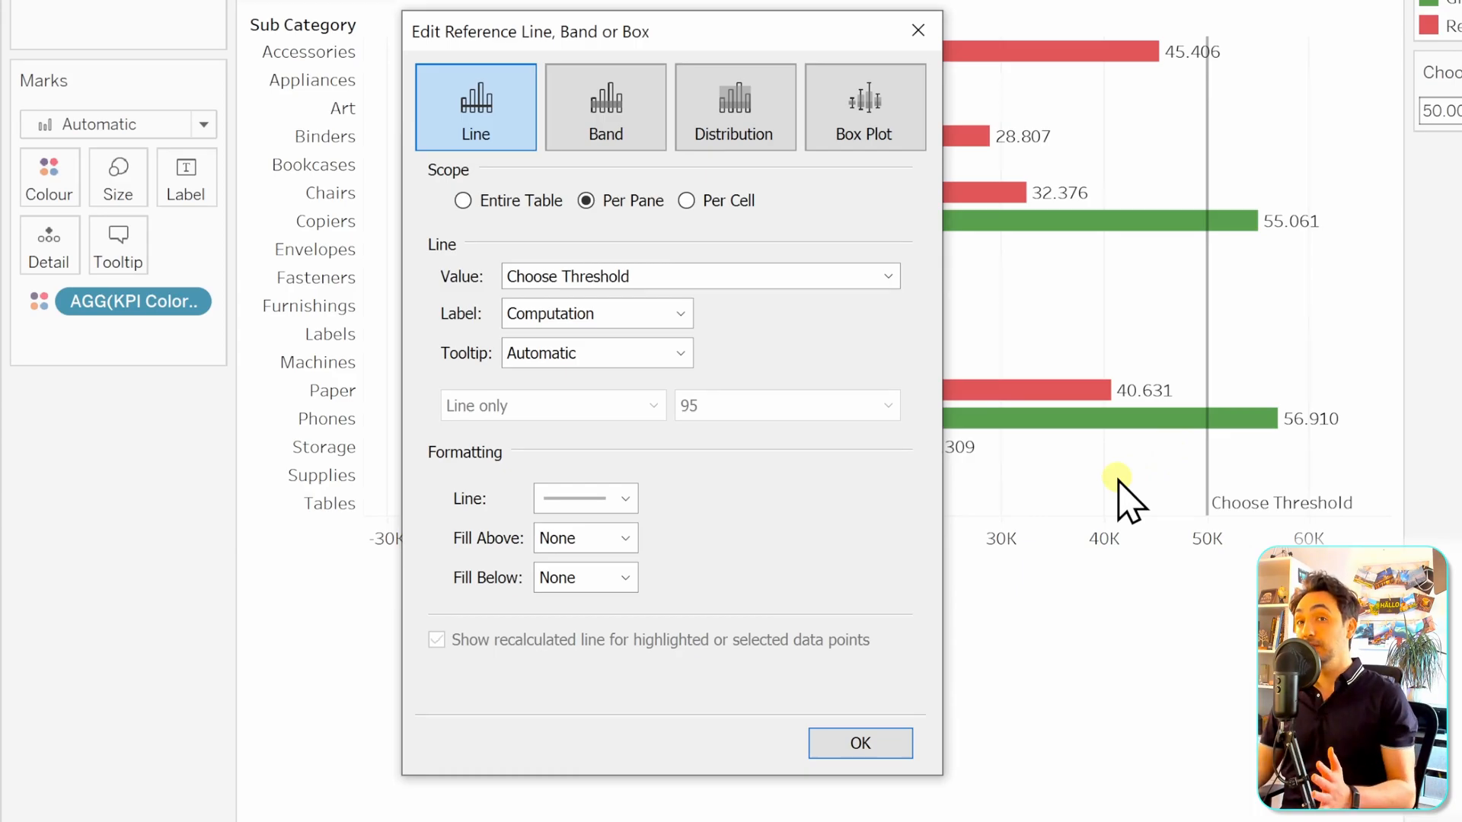
mouse_move(1100, 523)
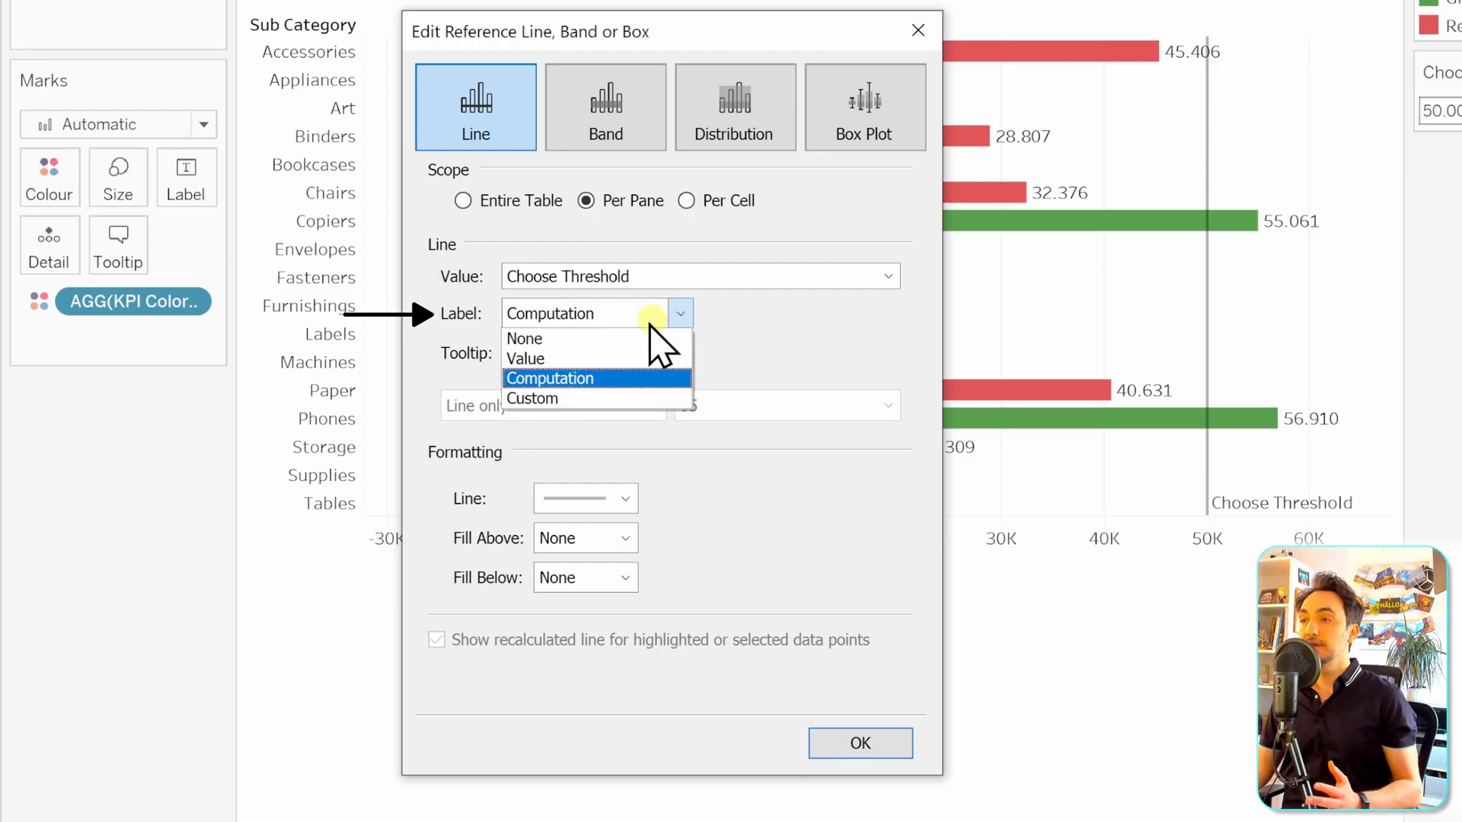
click(525, 358)
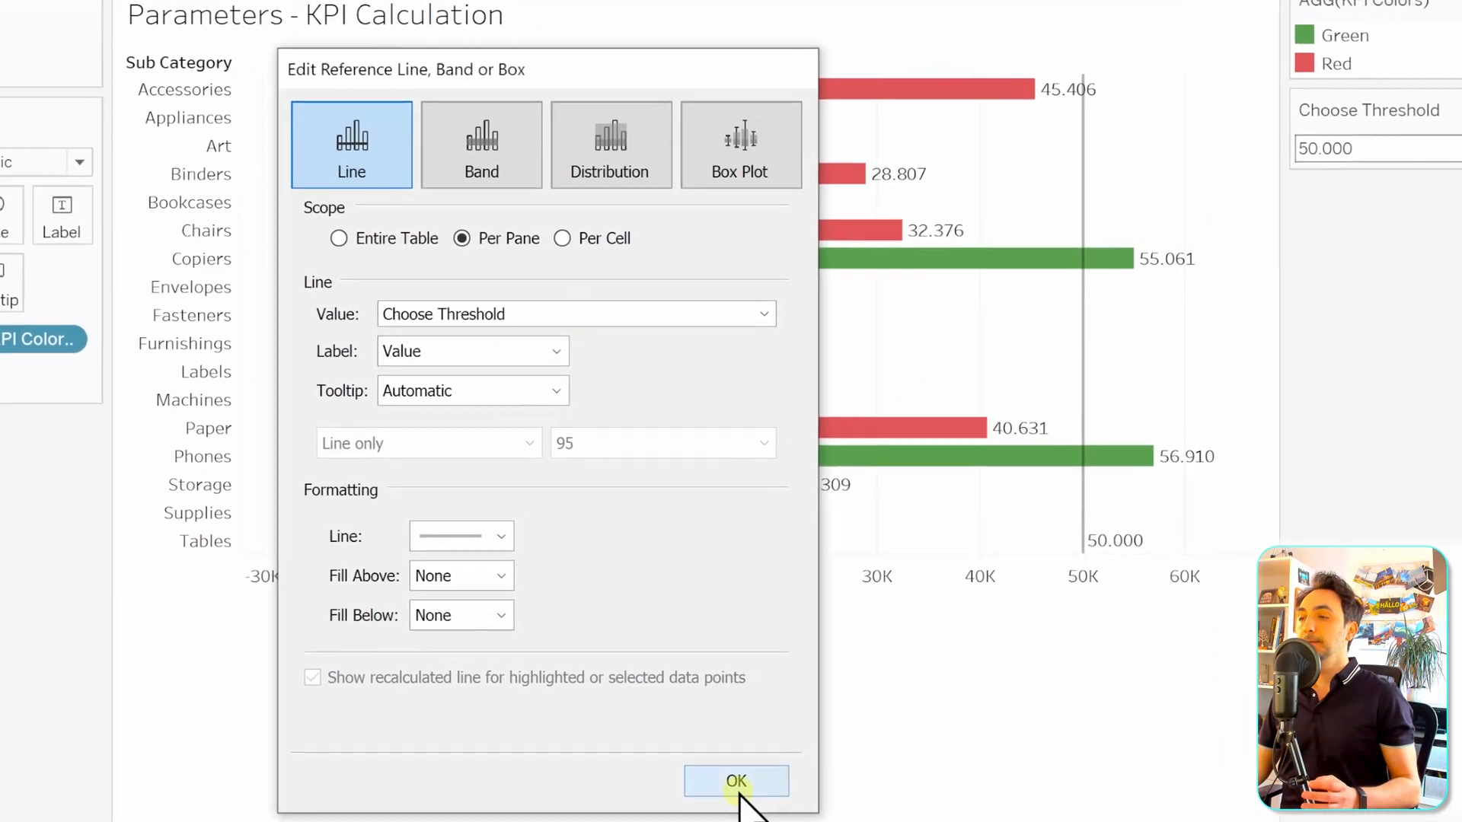
click(735, 781)
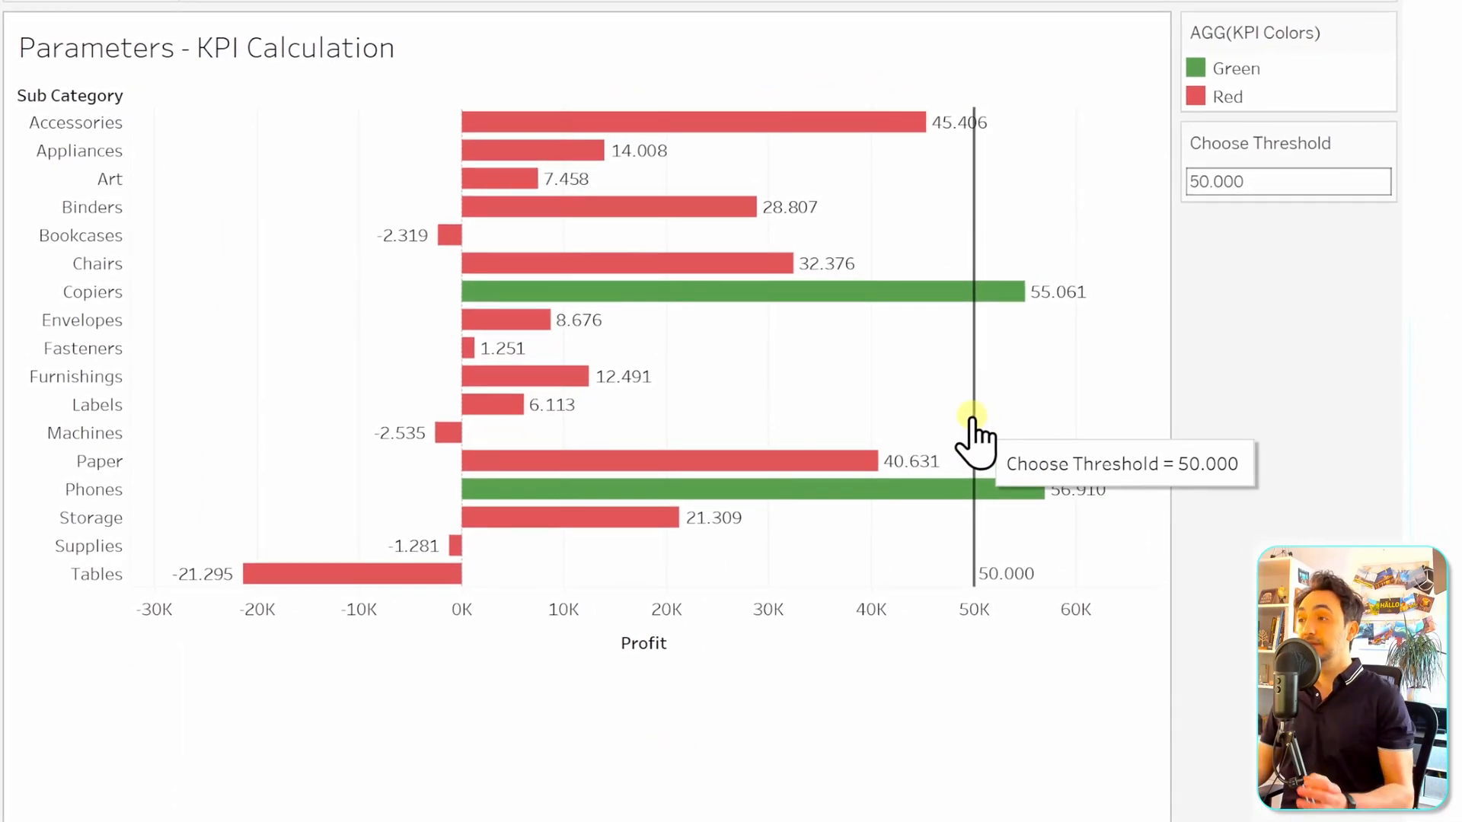
Step: Enter 10000 as the new Choose Threshold value
click(1260, 181)
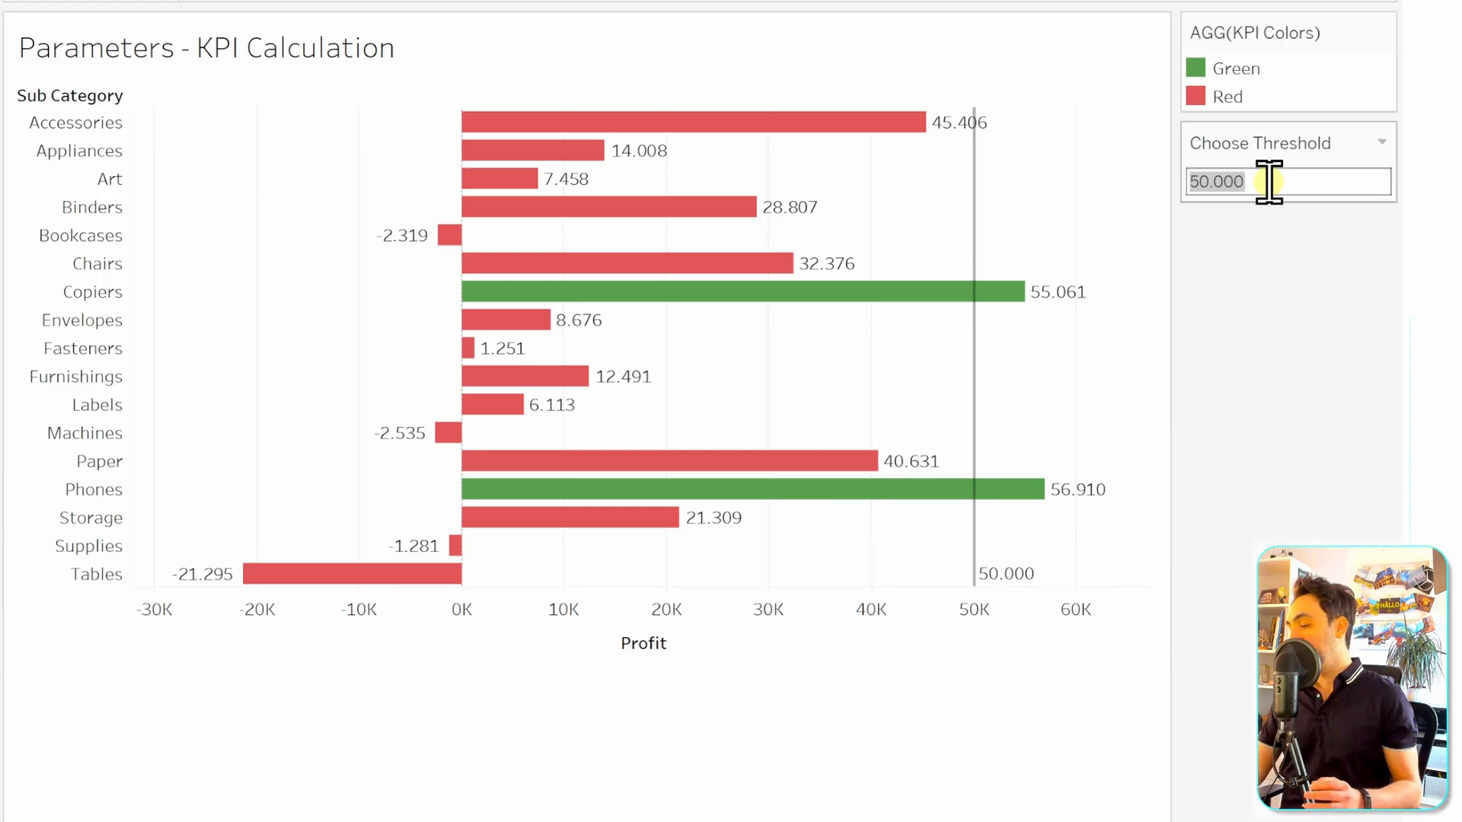
text(10000)
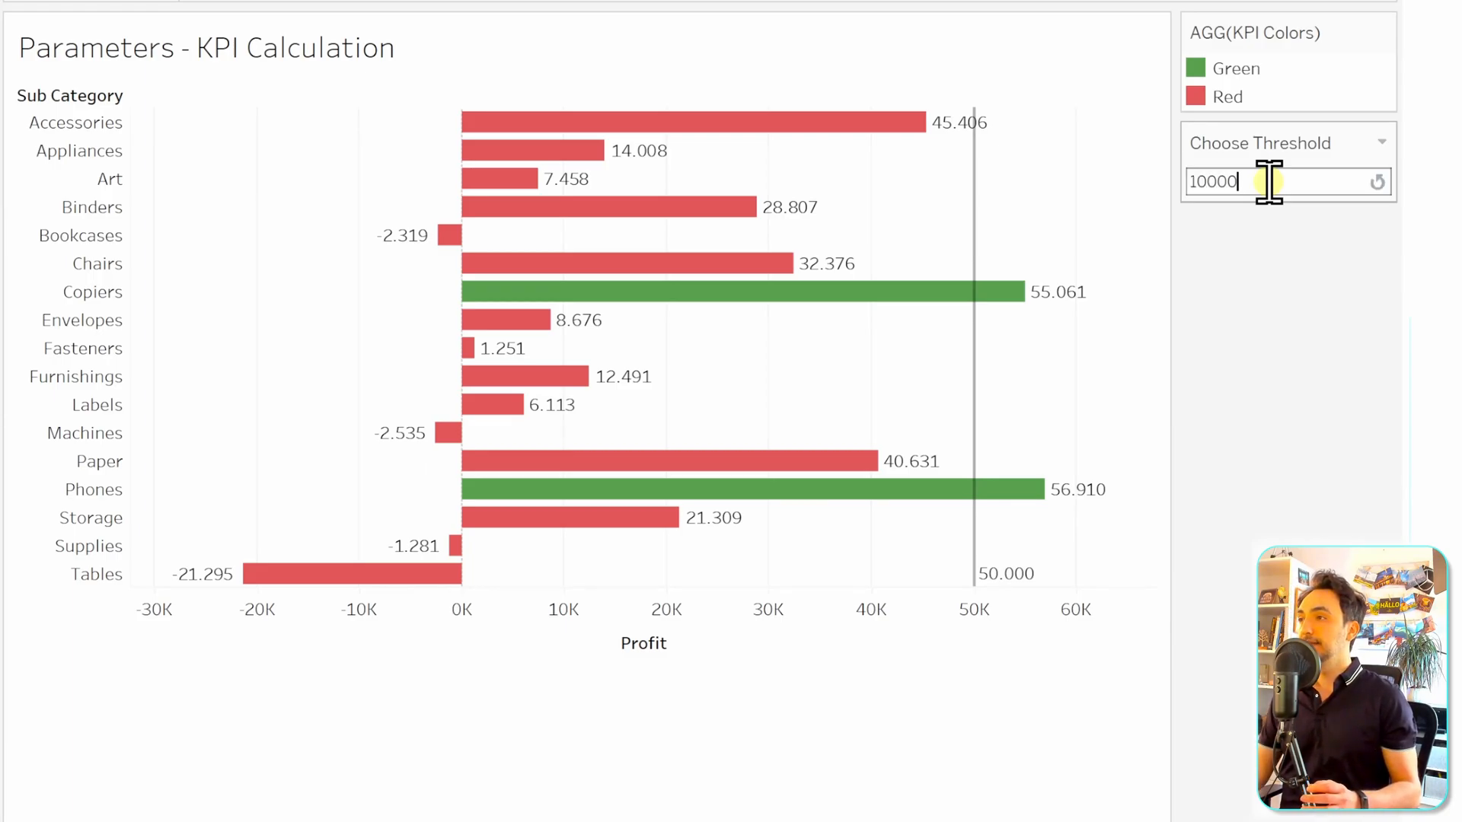